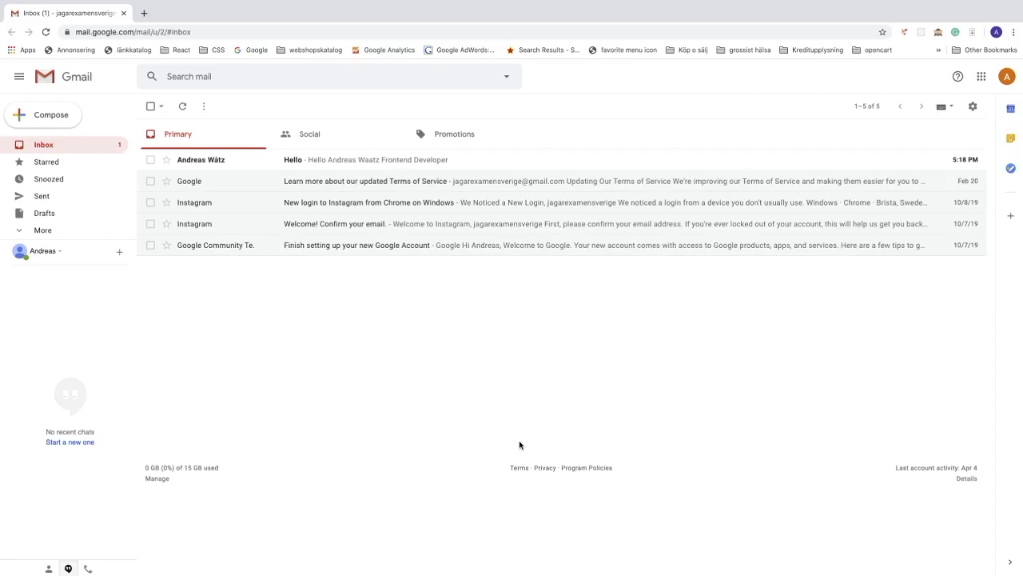
mouse_move(226, 135)
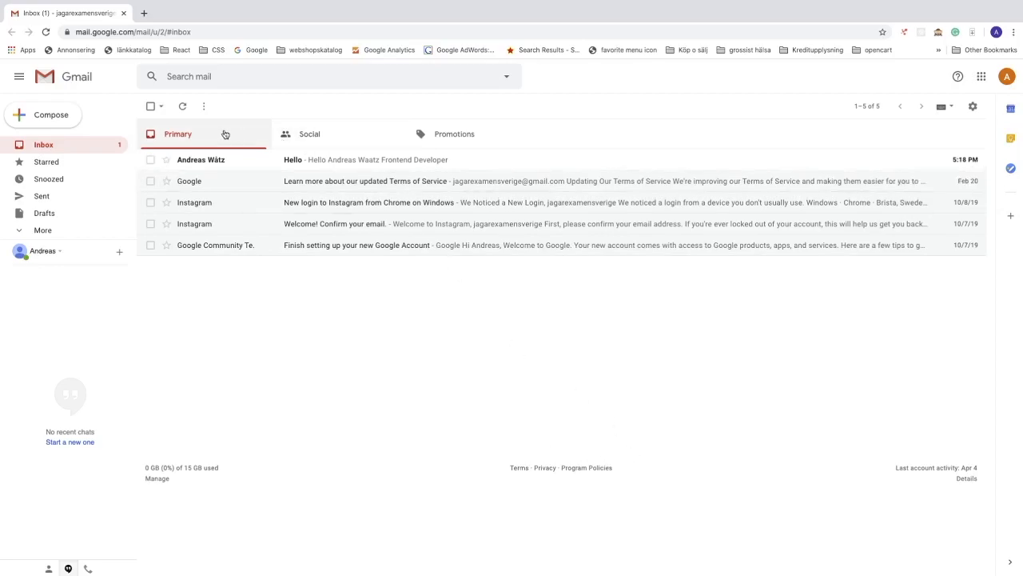
mouse_move(253, 163)
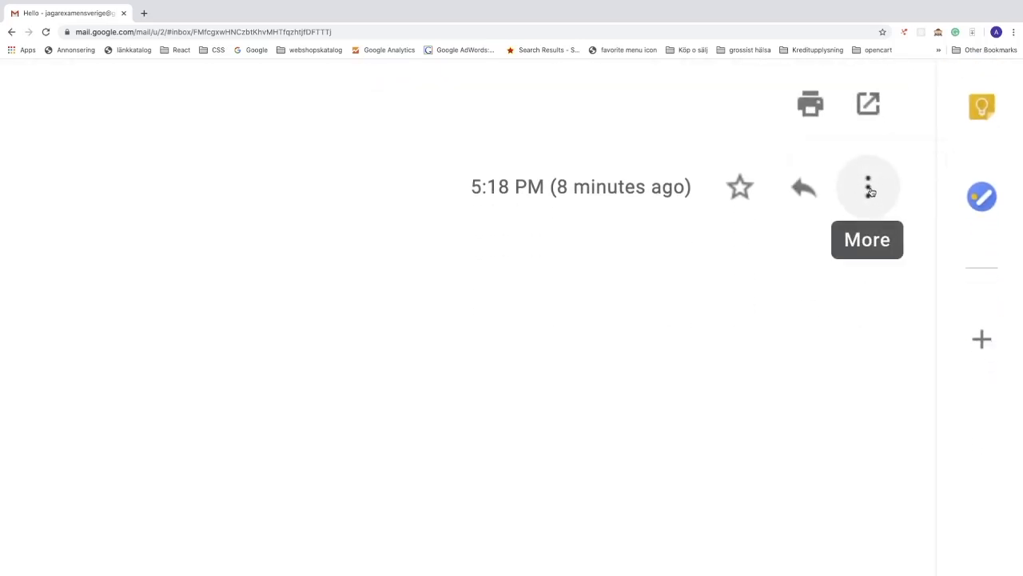
left_click(866, 186)
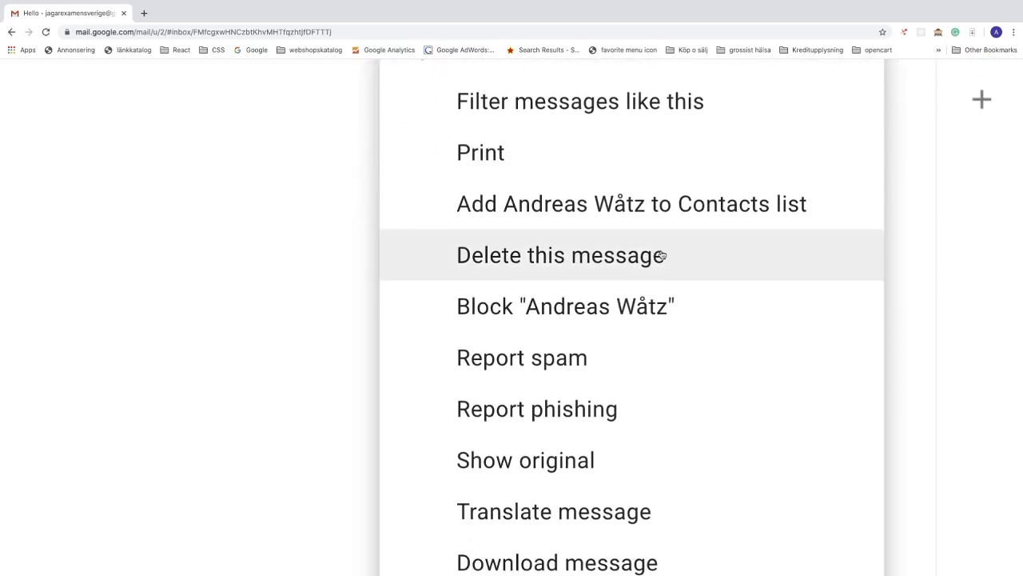
mouse_move(579, 323)
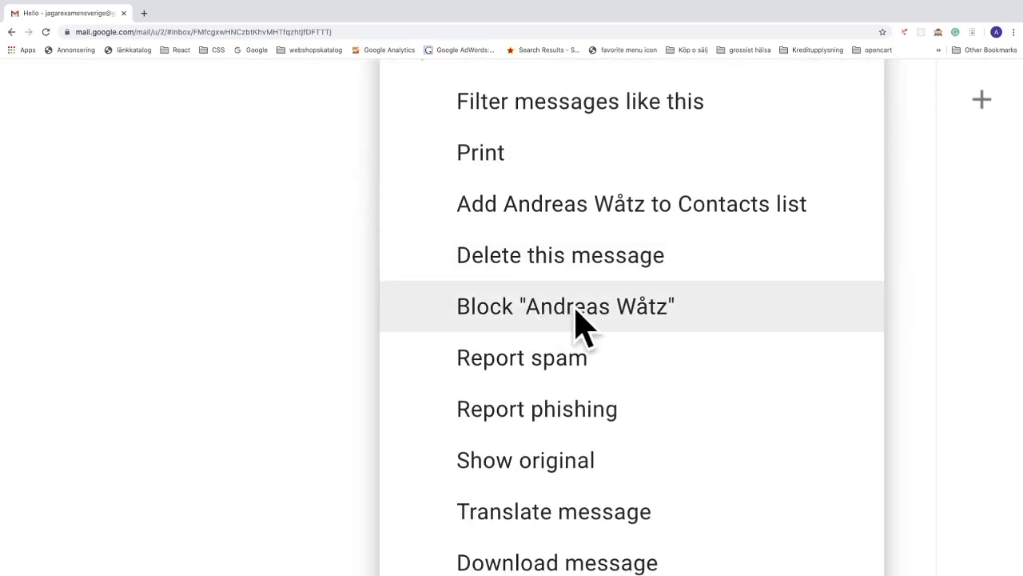
left_click(566, 306)
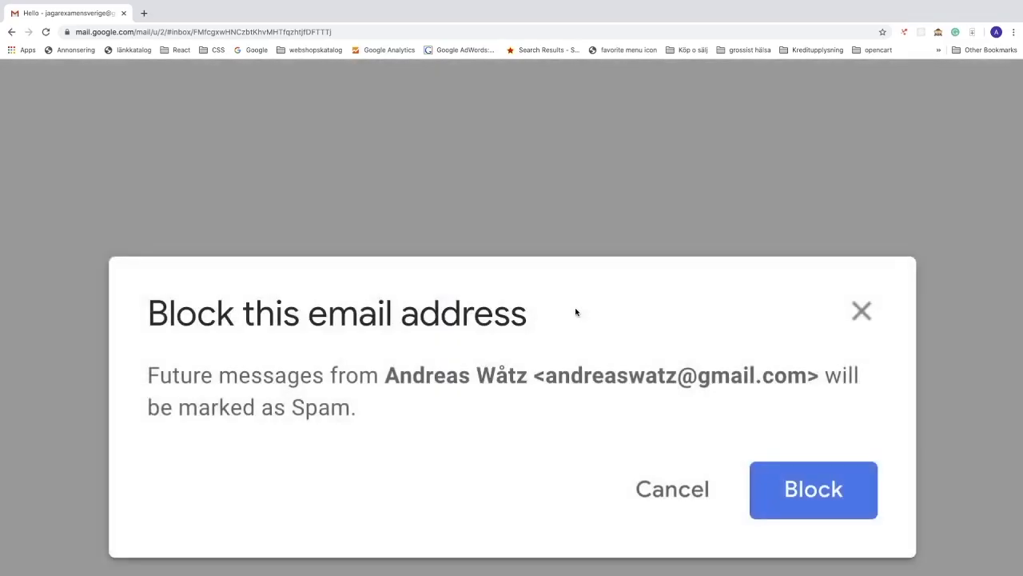
mouse_move(258, 336)
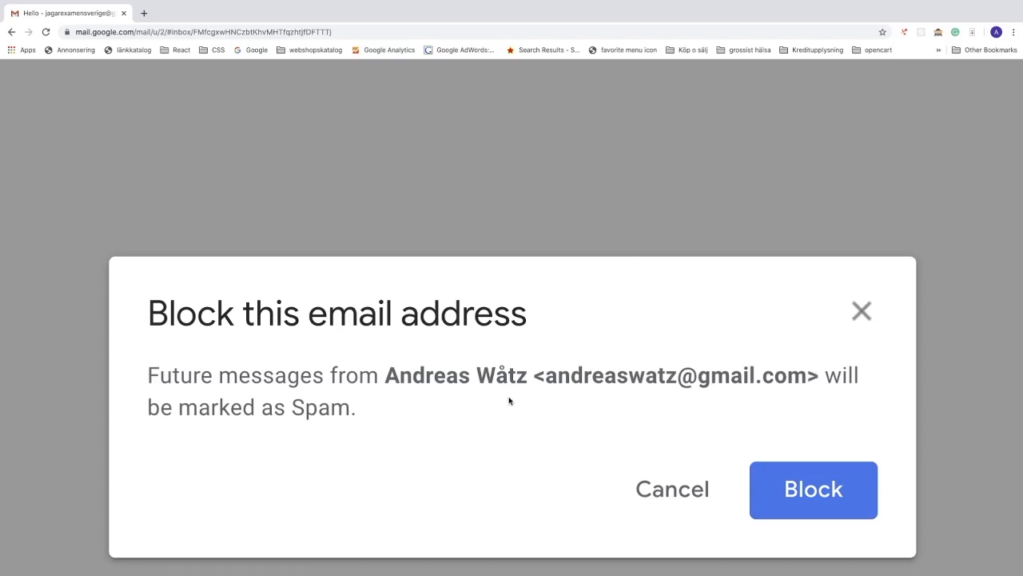
mouse_move(624, 408)
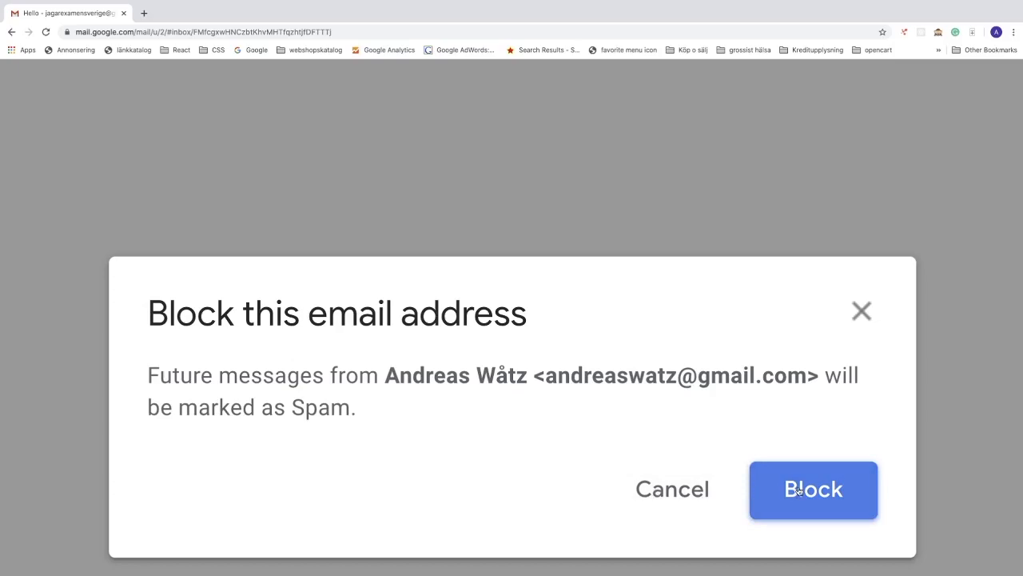
left_click(812, 489)
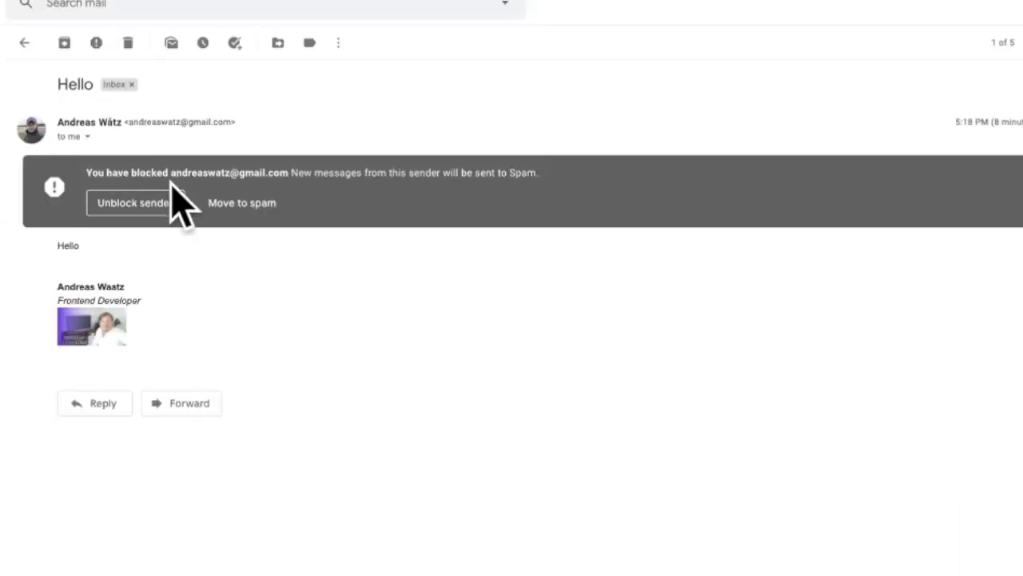
mouse_move(275, 184)
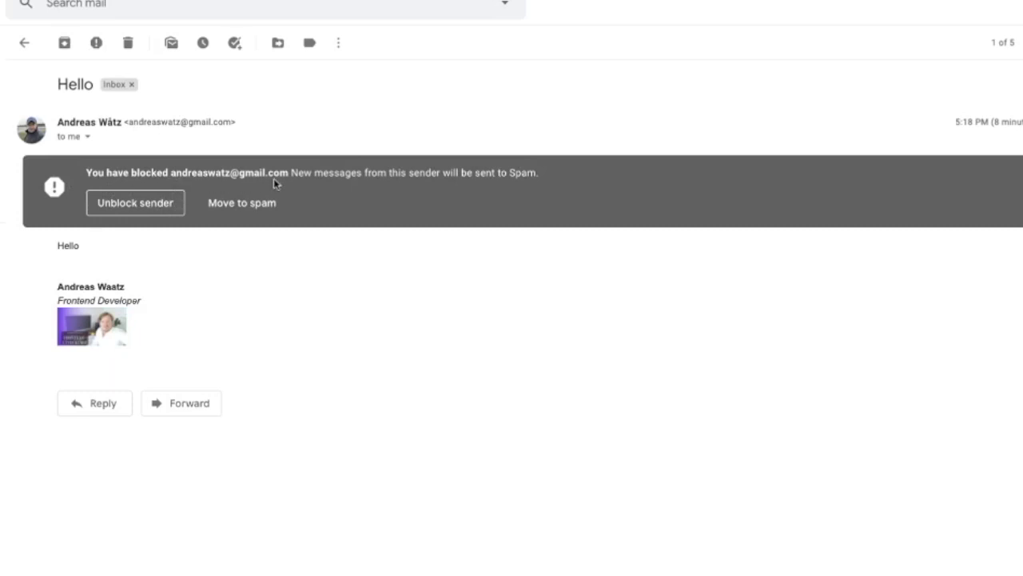
mouse_move(366, 186)
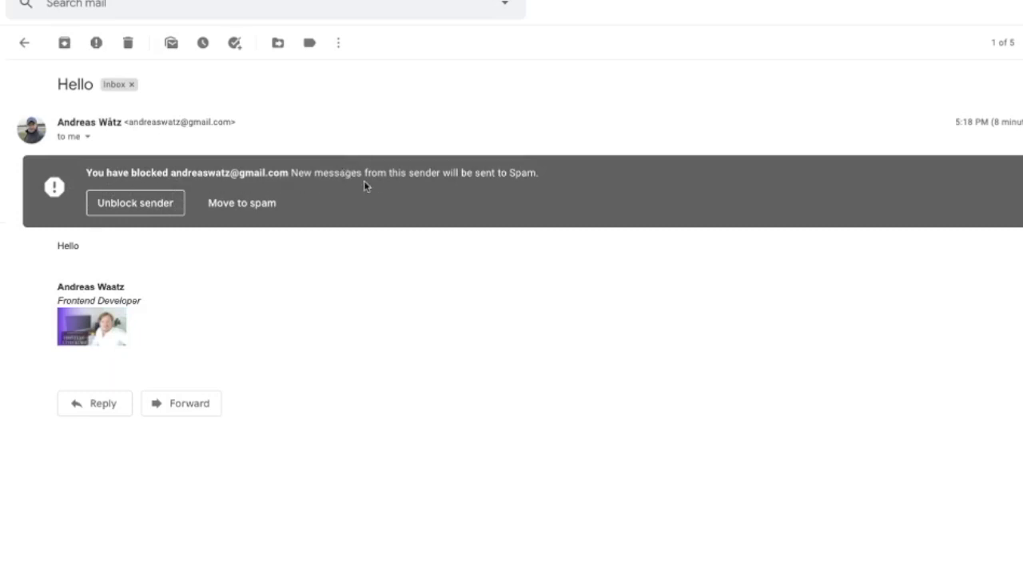
mouse_move(390, 186)
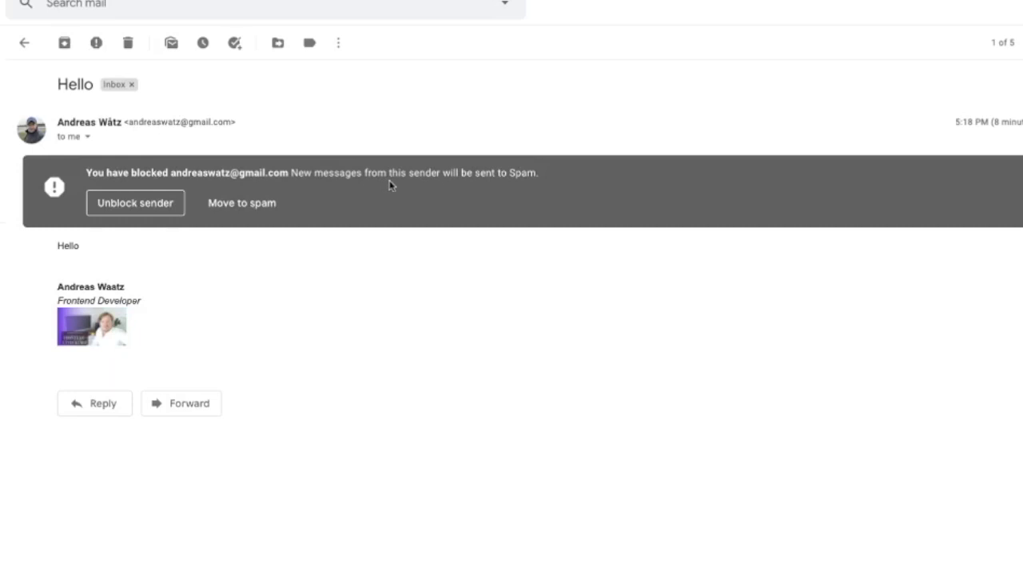
mouse_move(135, 202)
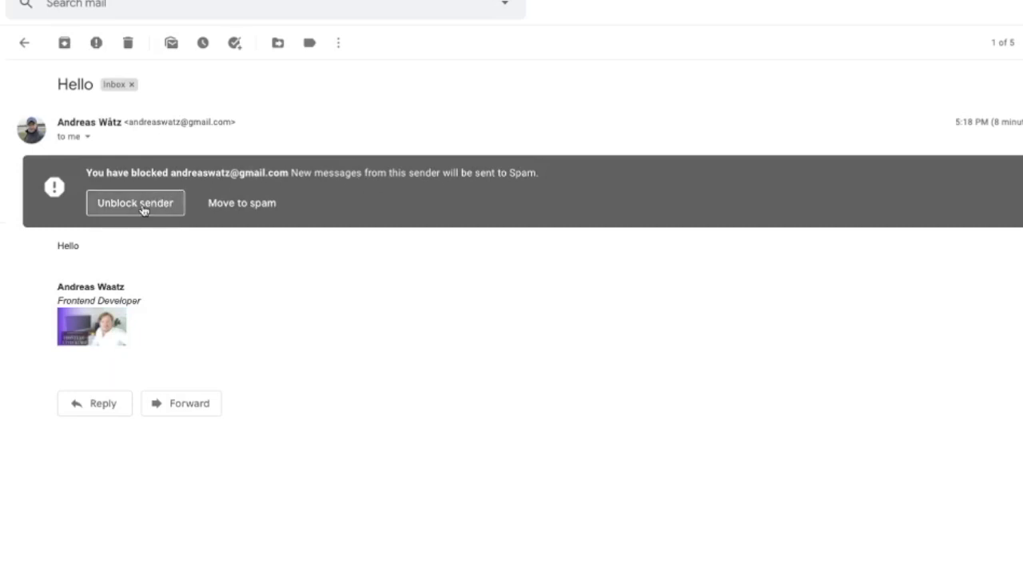
mouse_move(241, 202)
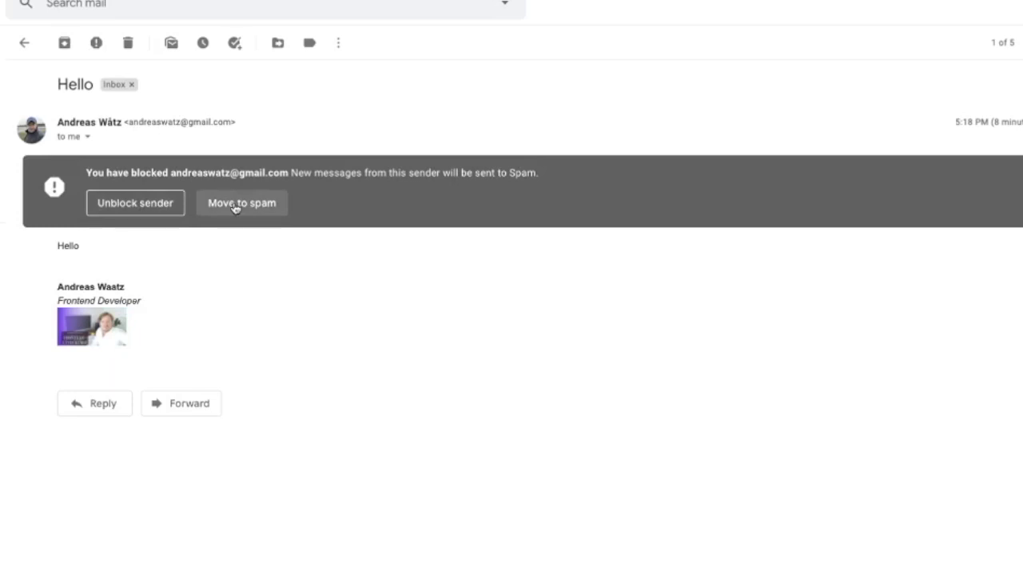
left_click(242, 201)
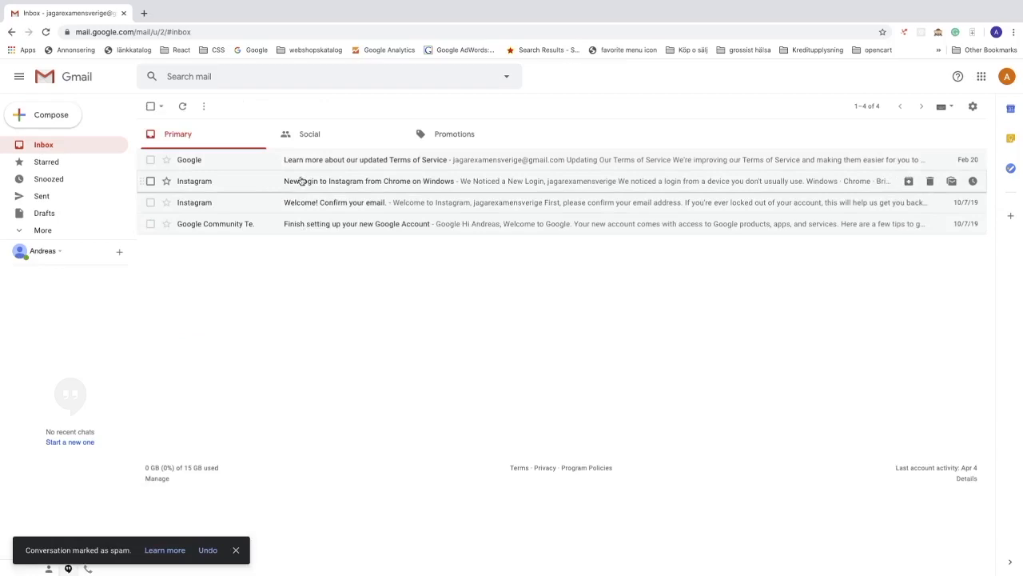
mouse_move(323, 201)
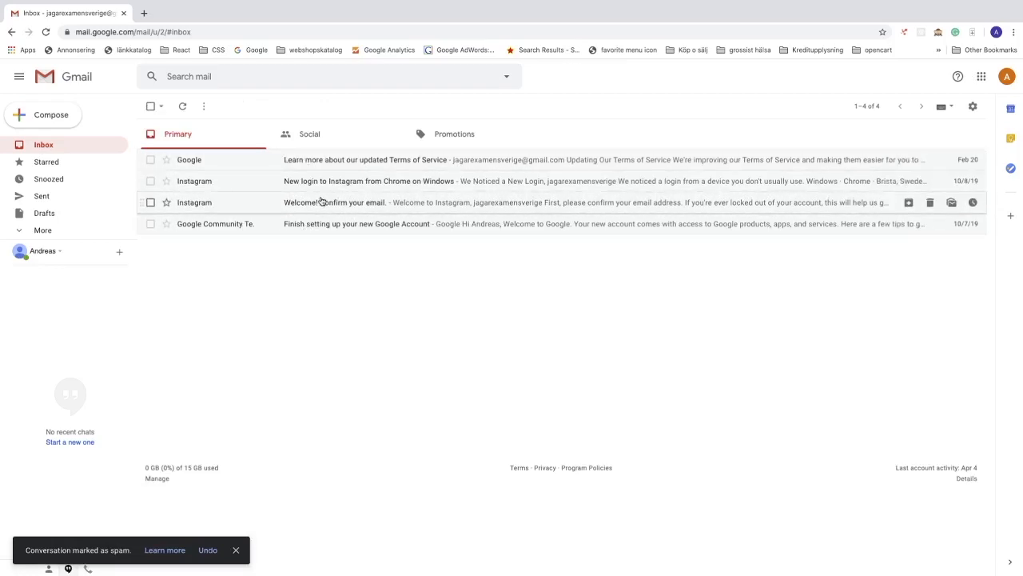
mouse_move(188, 160)
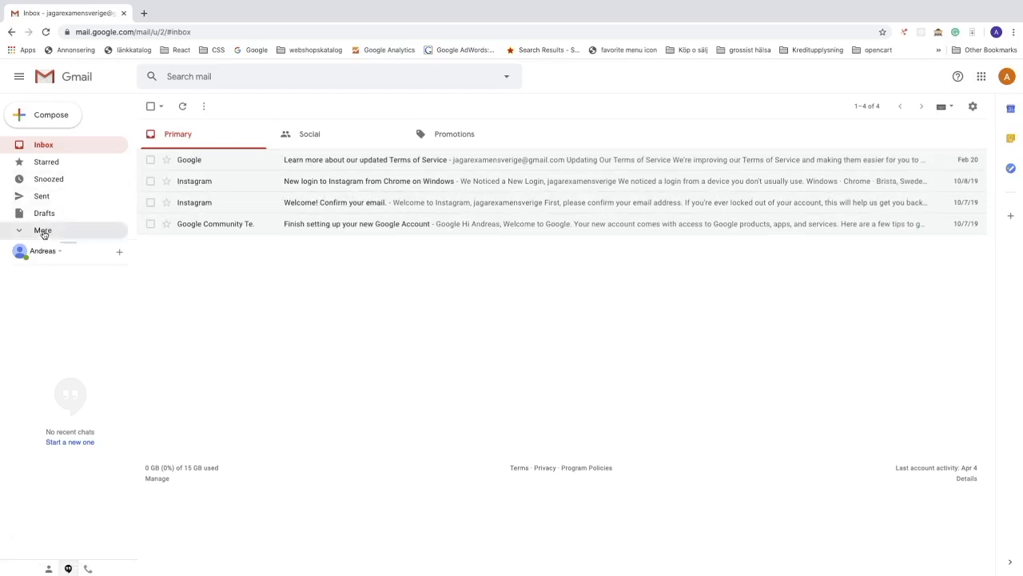
left_click(41, 230)
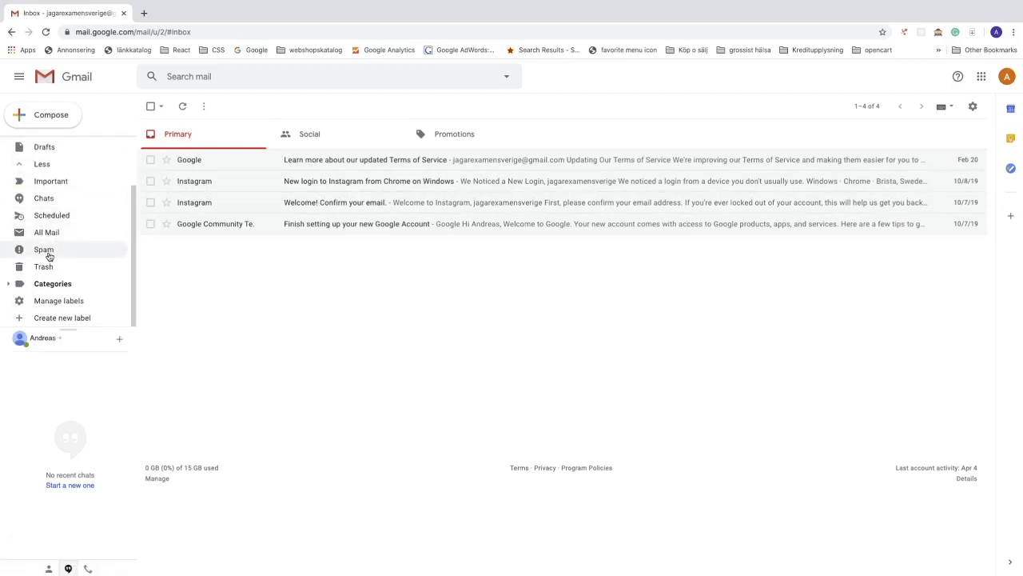
left_click(43, 250)
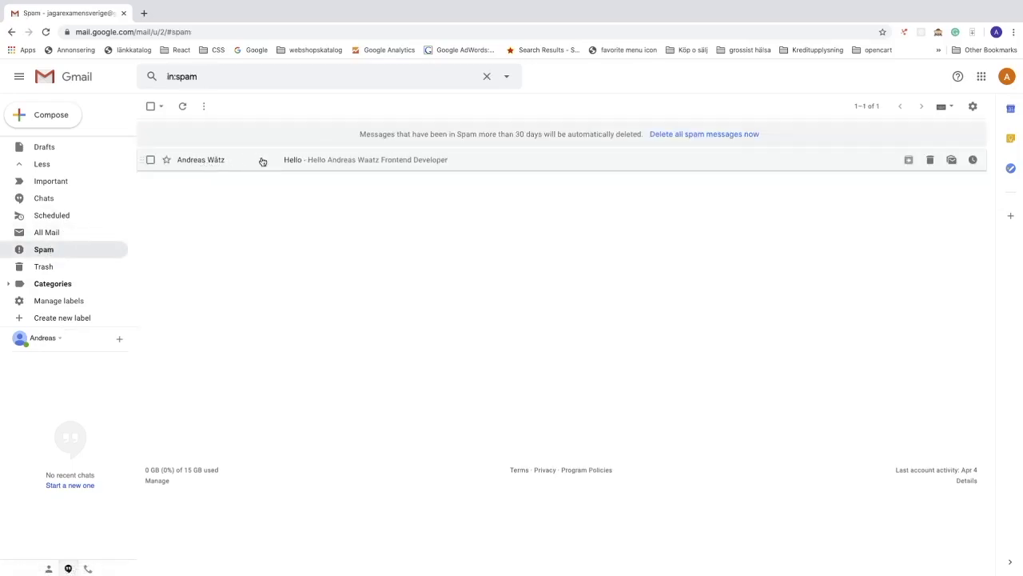
mouse_move(226, 163)
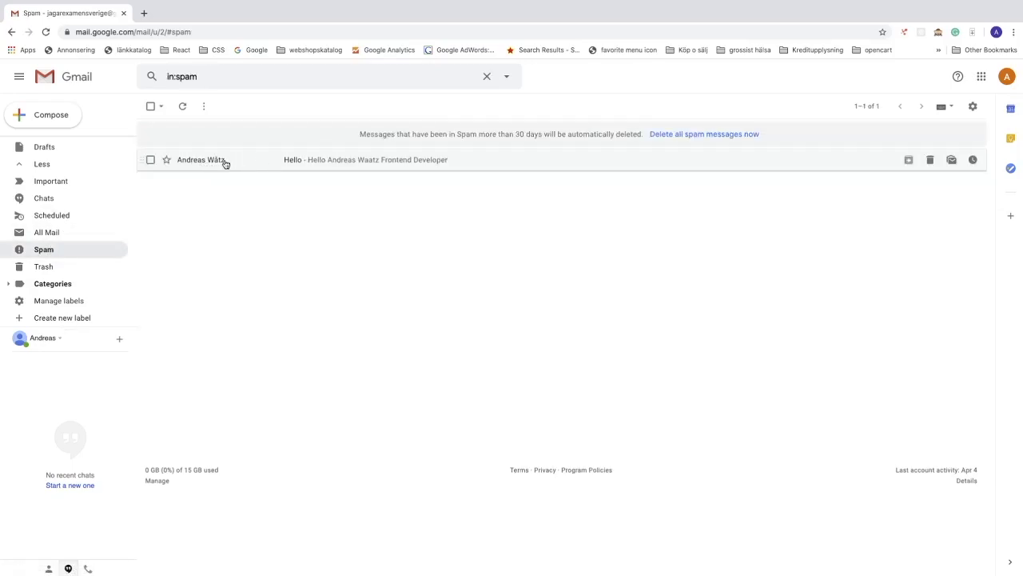
mouse_move(961, 106)
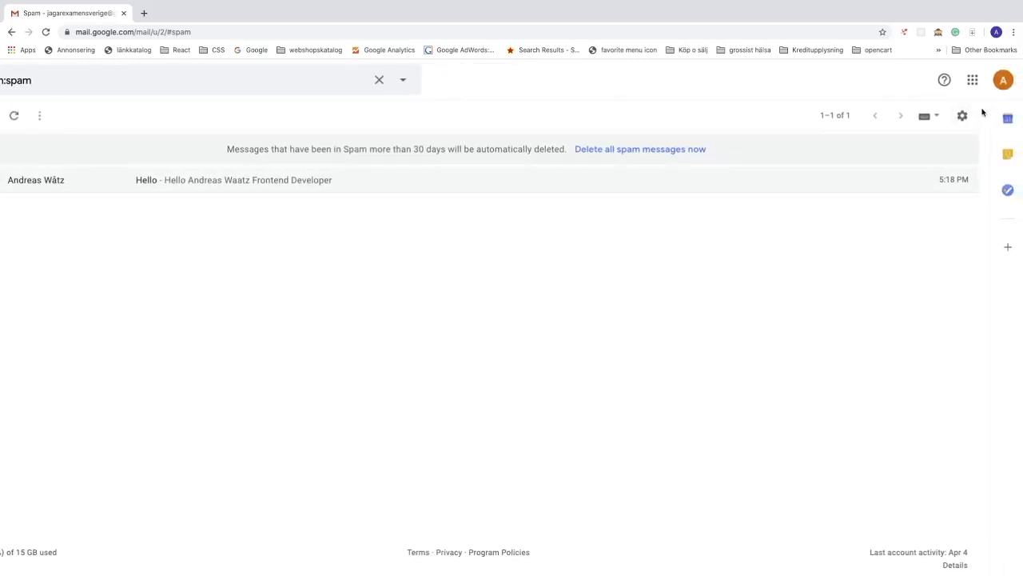
left_click(962, 115)
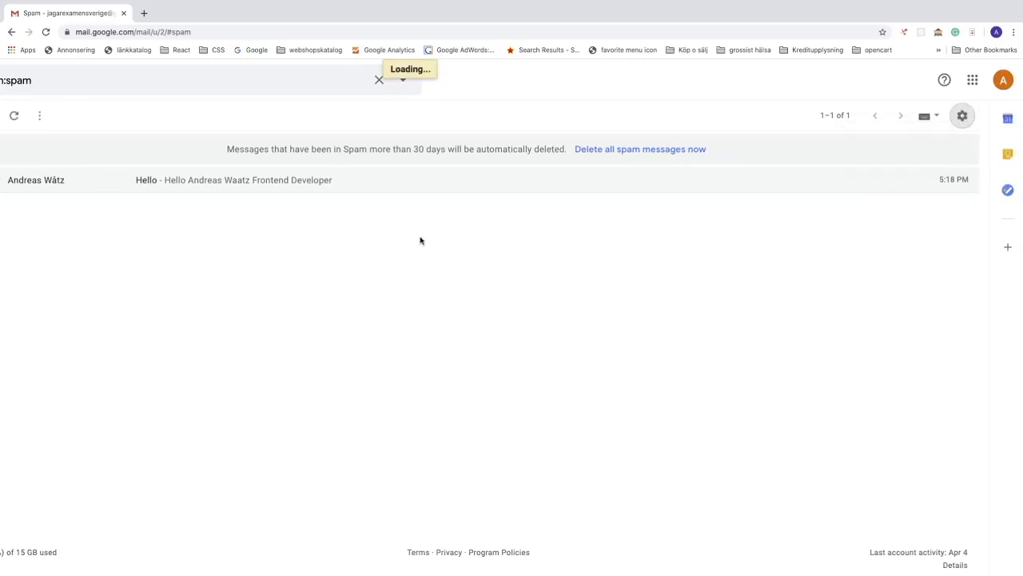
left_click(962, 116)
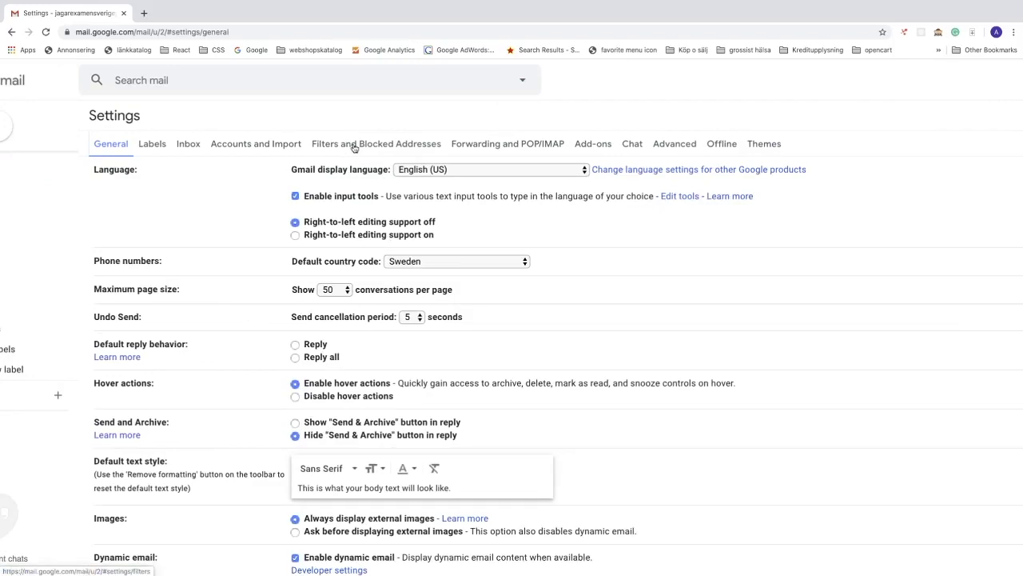
left_click(375, 144)
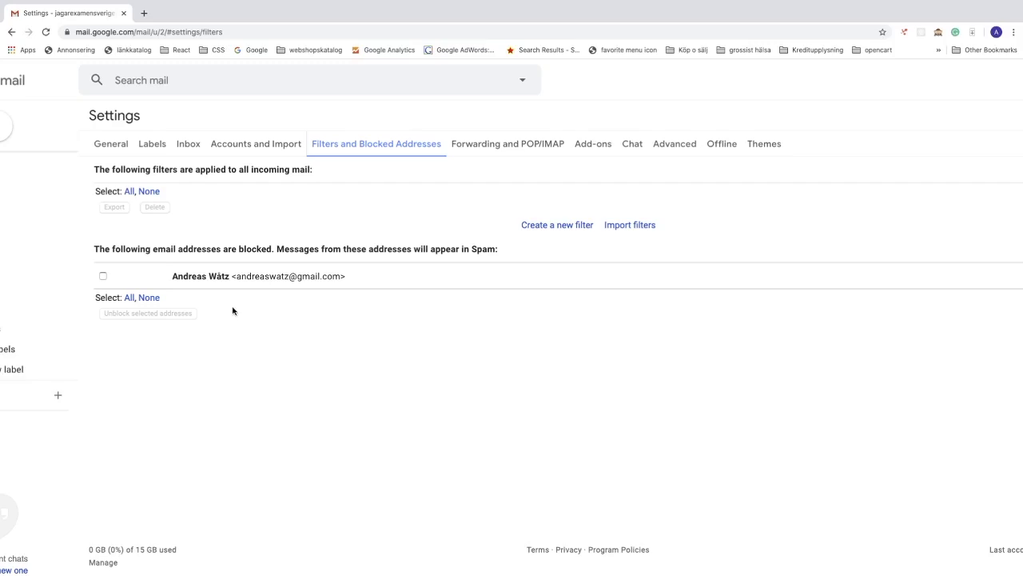
left_click(102, 275)
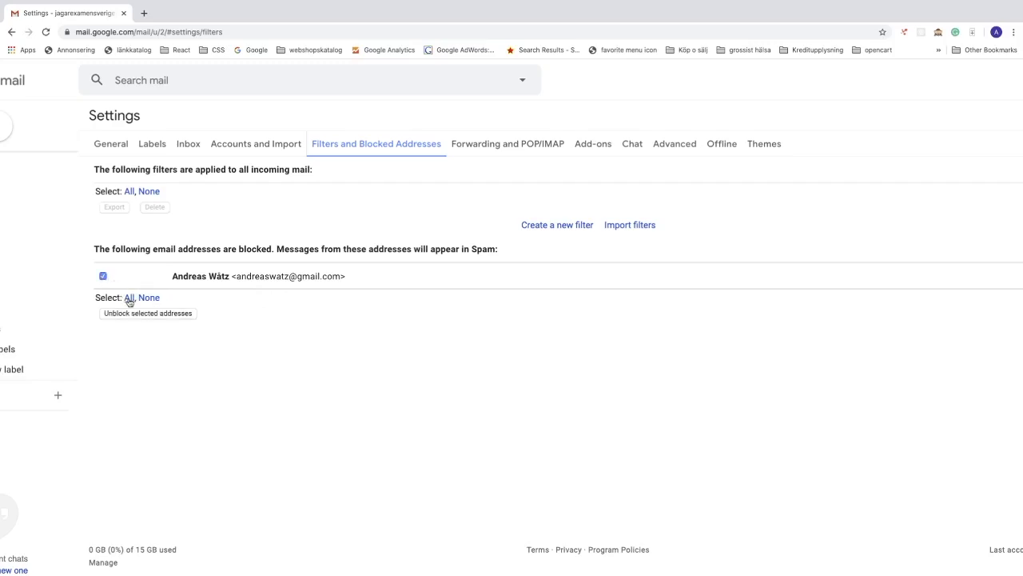
mouse_move(123, 321)
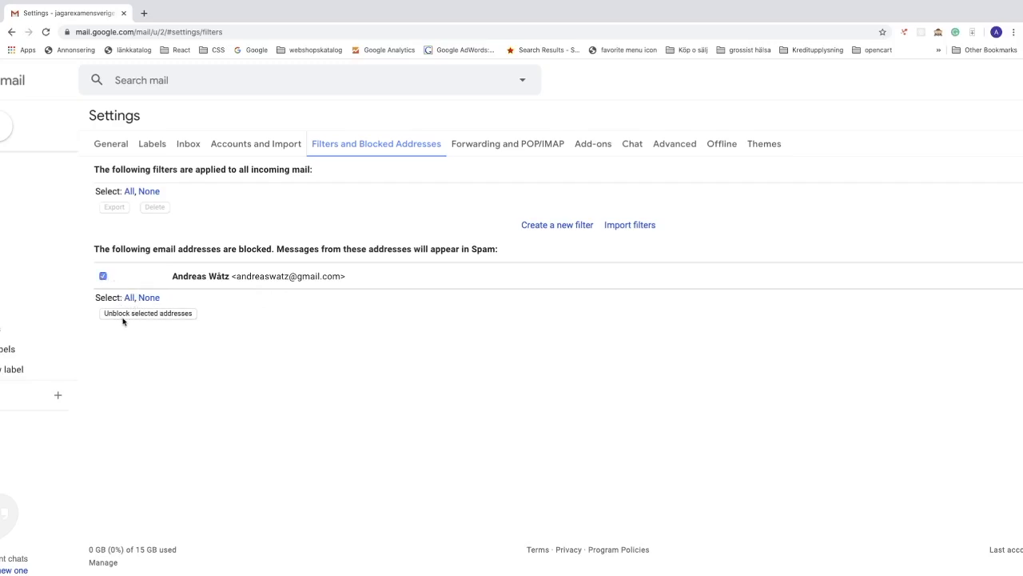
left_click(147, 312)
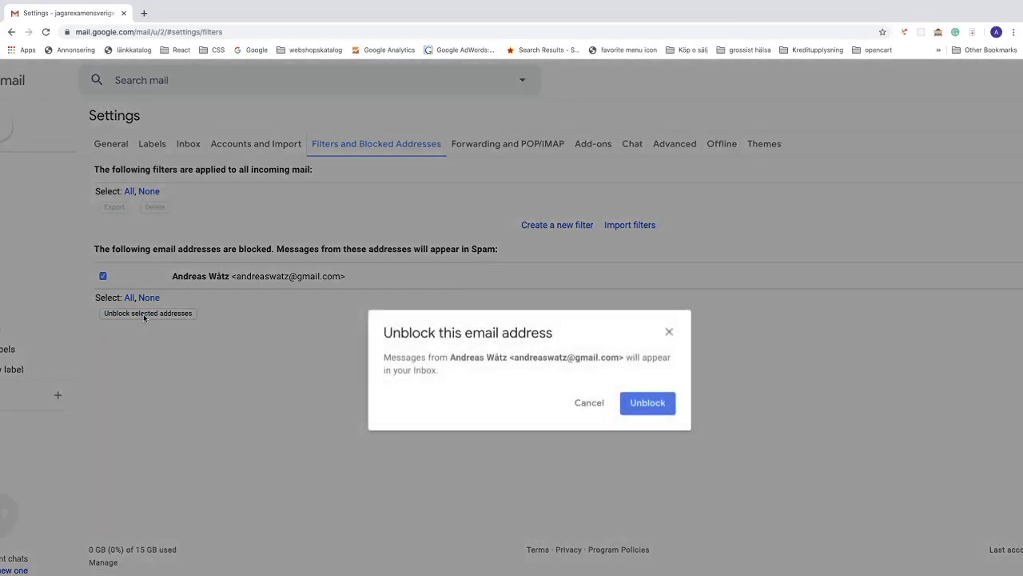
mouse_move(473, 349)
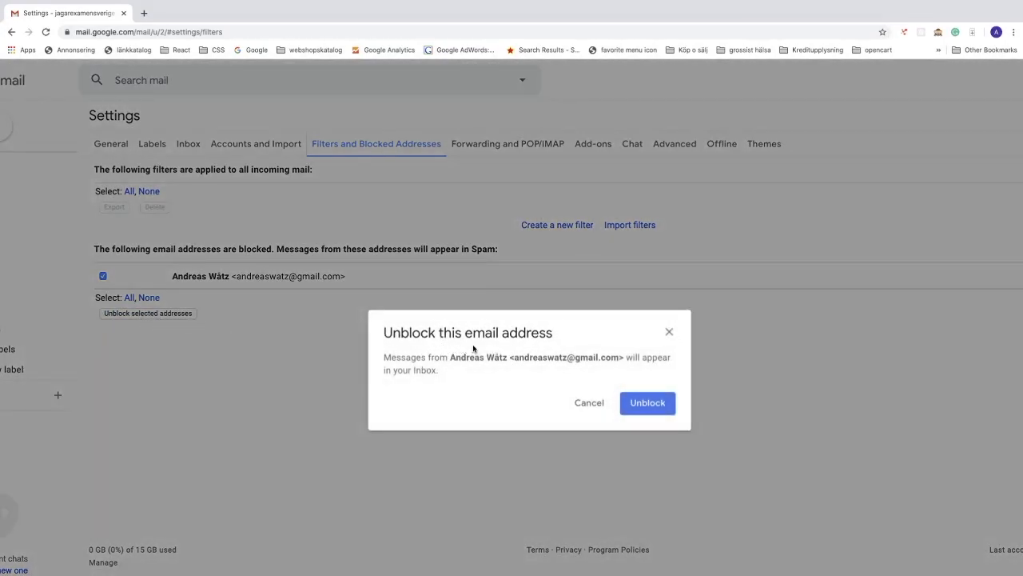
mouse_move(415, 343)
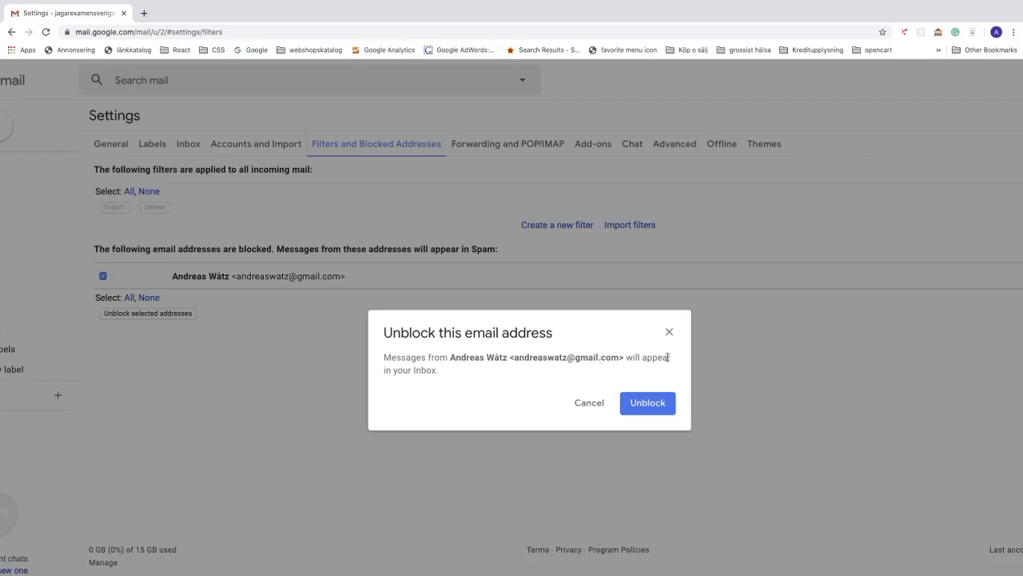
mouse_move(589, 403)
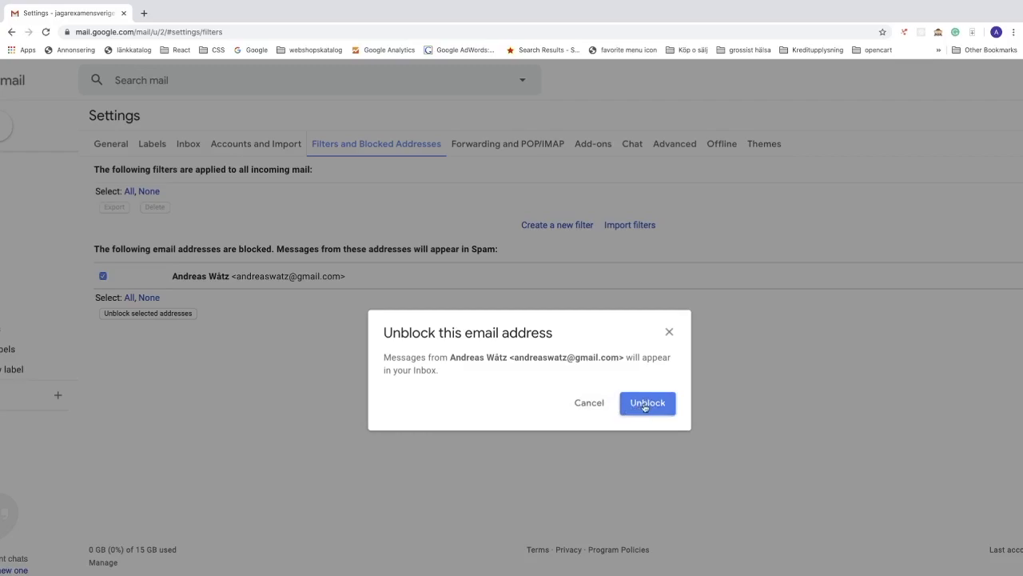
left_click(647, 403)
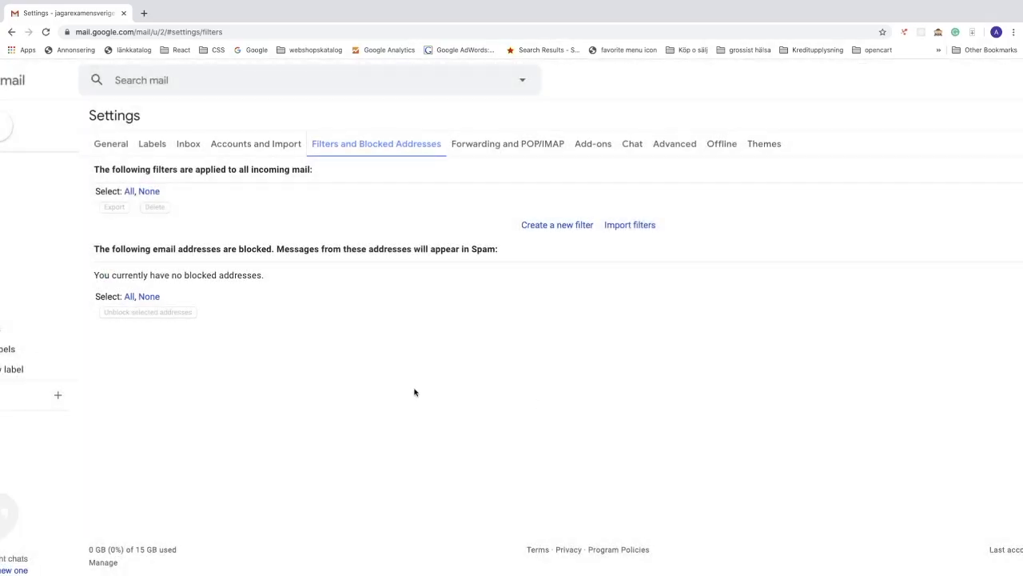